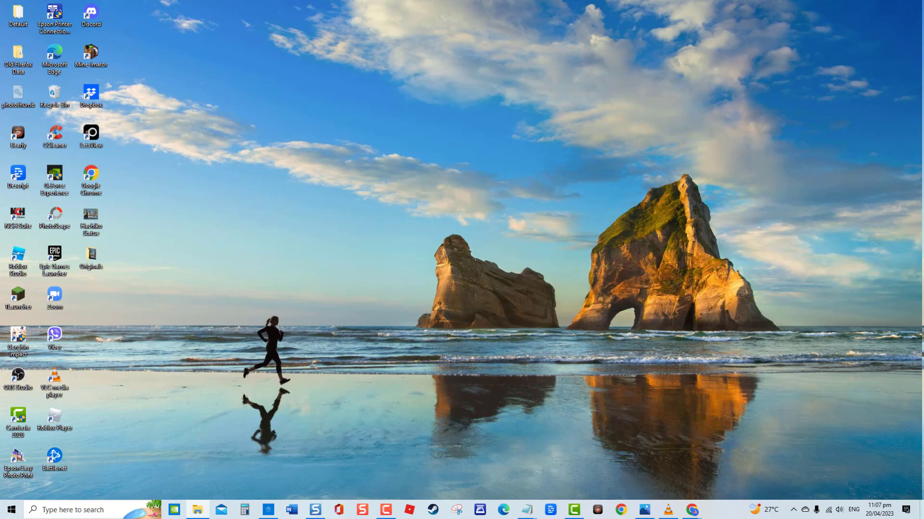
# - In Settings > On startup, choose "Open the New Tab page", then close Chrome
pyautogui.click(621, 509)
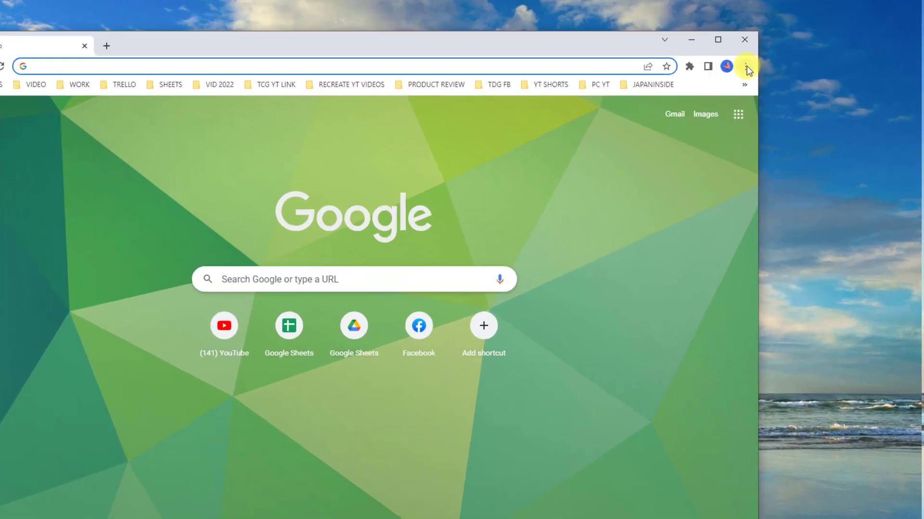
pyautogui.click(745, 66)
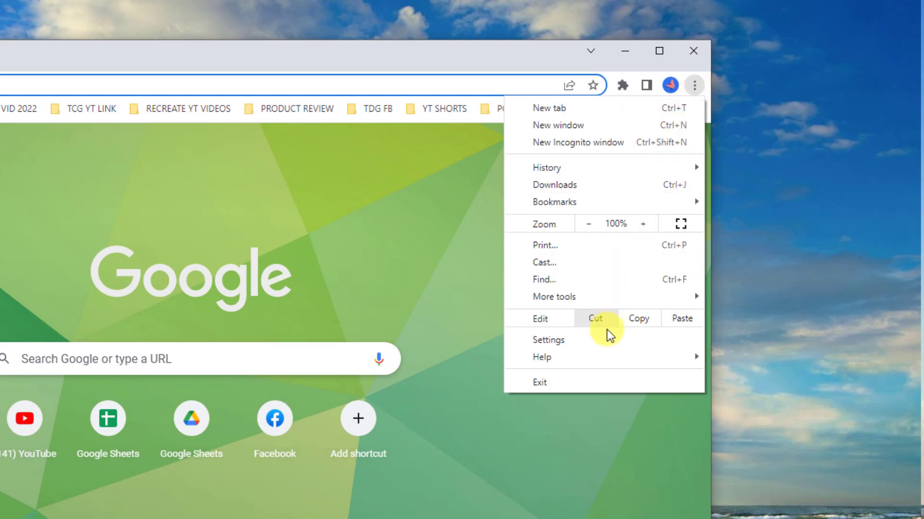
pyautogui.click(548, 338)
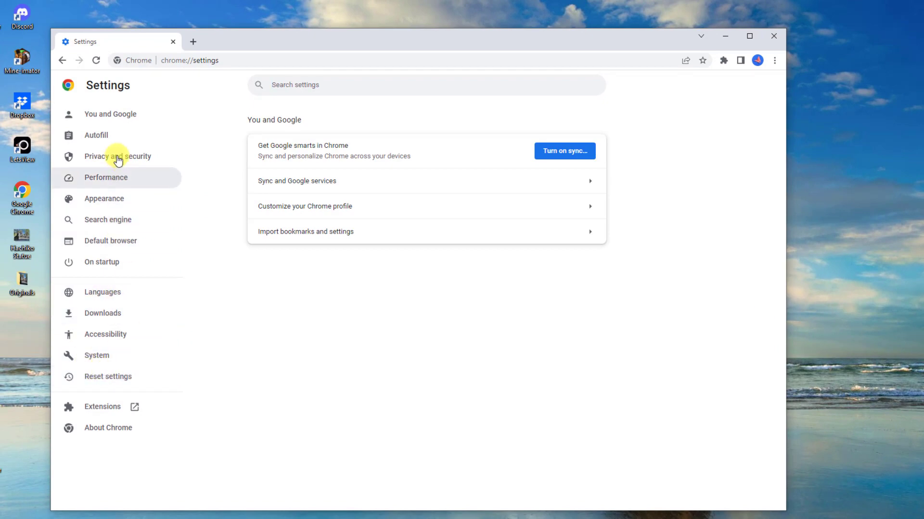
pyautogui.click(101, 261)
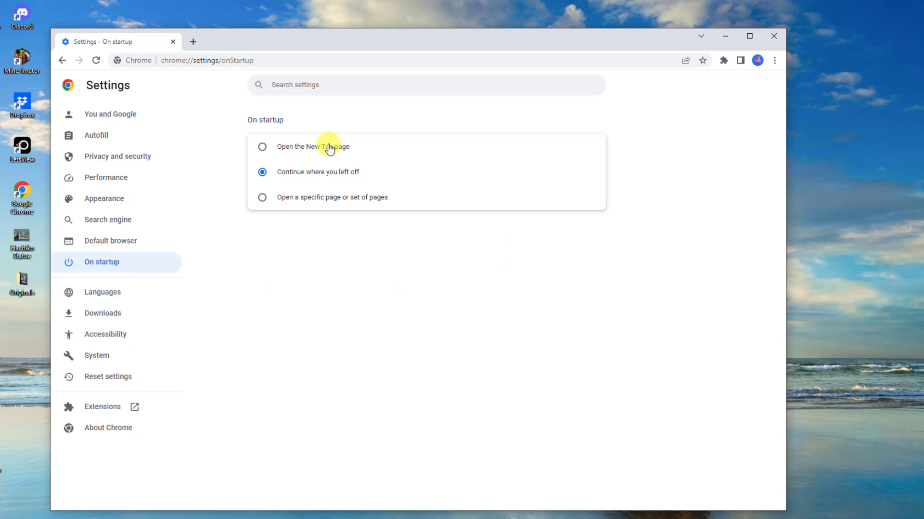
pyautogui.click(261, 147)
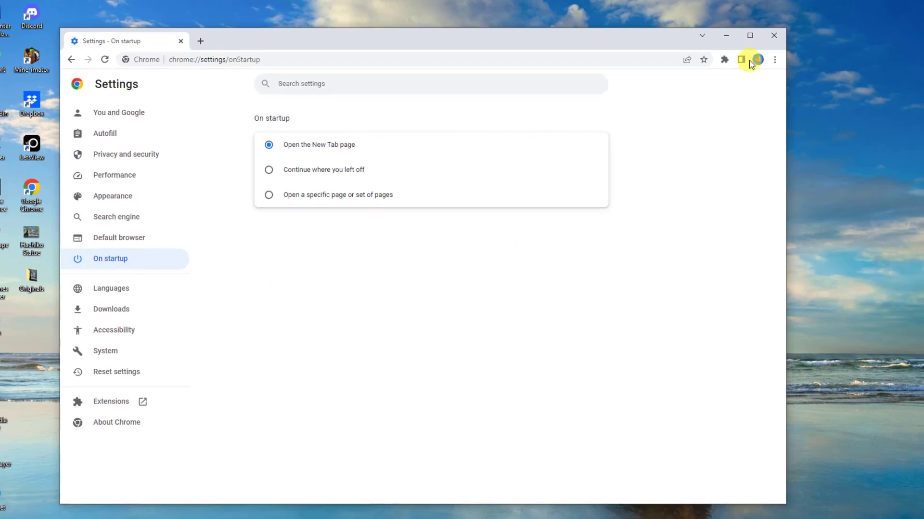
pyautogui.click(773, 35)
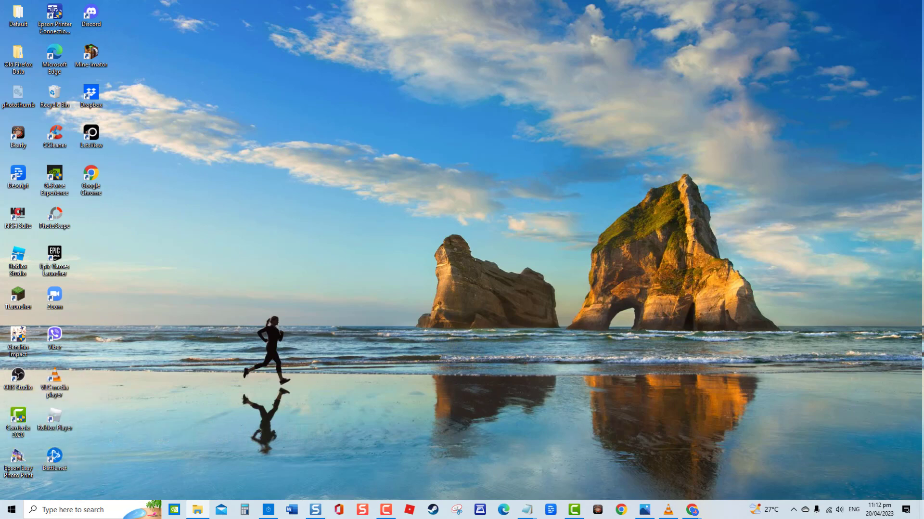
pyautogui.moveTo(742, 380)
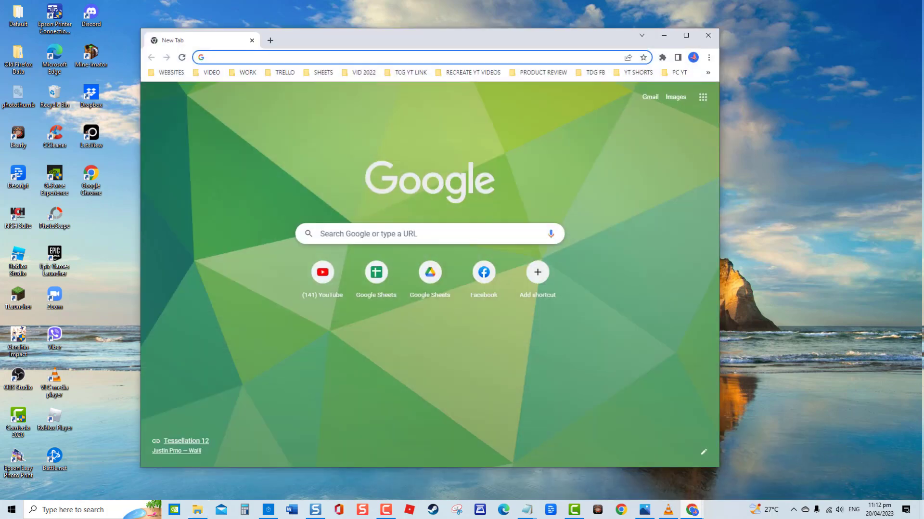
# - In Settings > System, switch off "Continue running background apps when Google Chrome is closed"
pyautogui.click(709, 57)
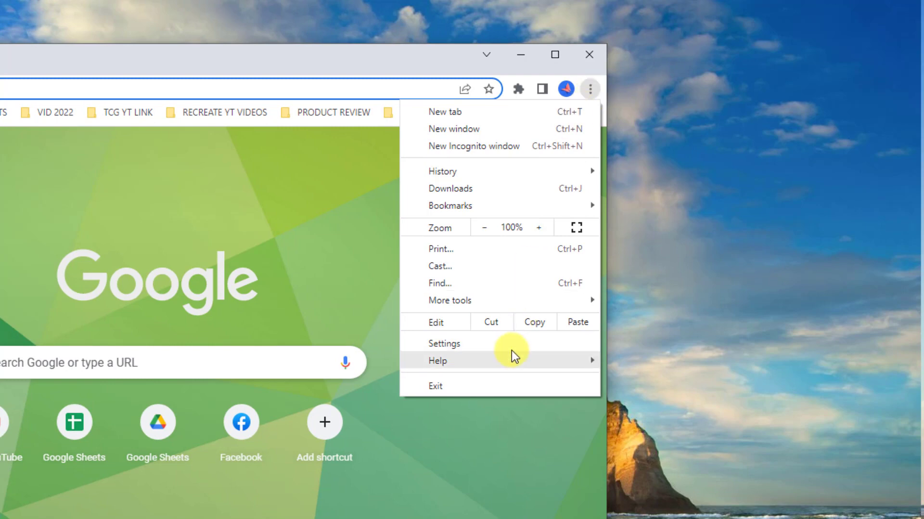
pyautogui.click(443, 343)
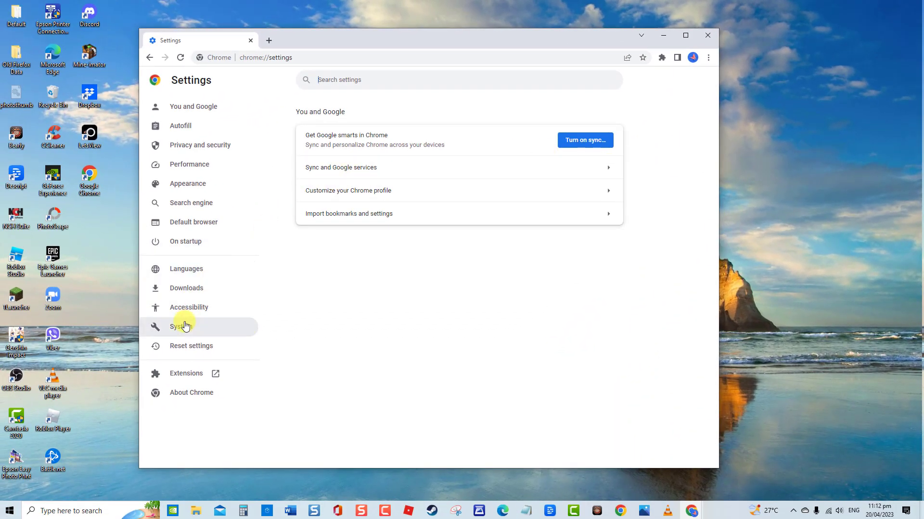
pyautogui.click(181, 326)
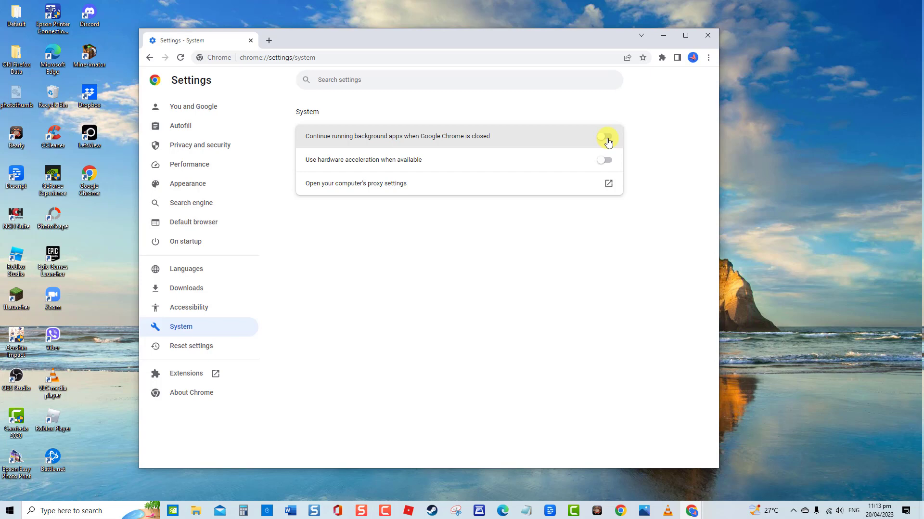
pyautogui.click(604, 136)
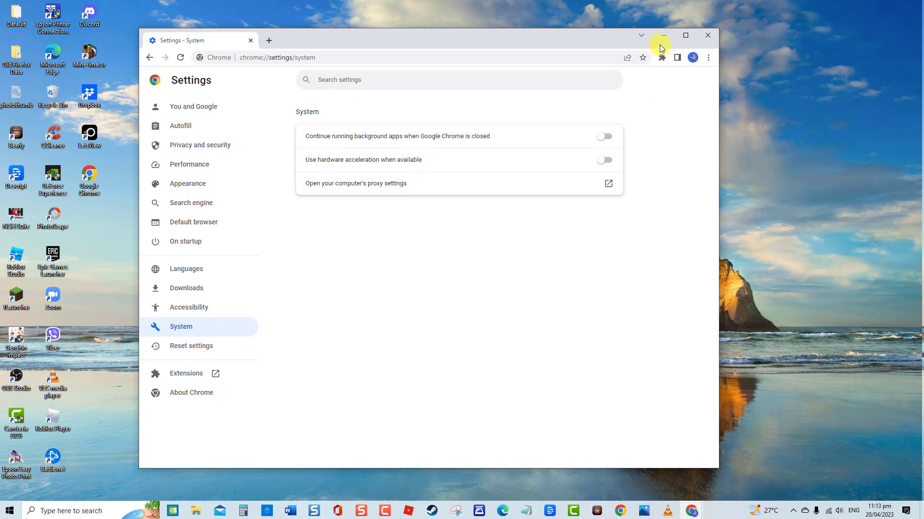
# - Close Chrome, end the Google Chrome process in Task Manager, then close Task Manager
pyautogui.click(661, 35)
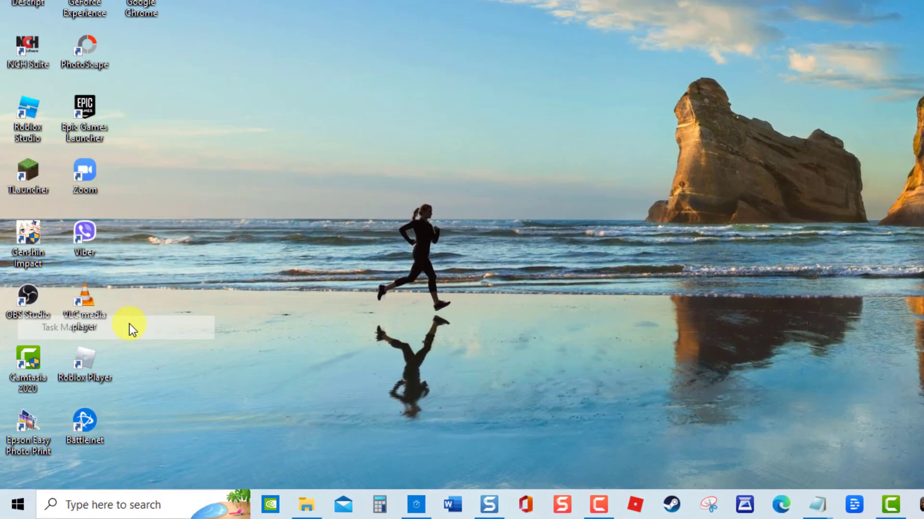
pyautogui.click(72, 326)
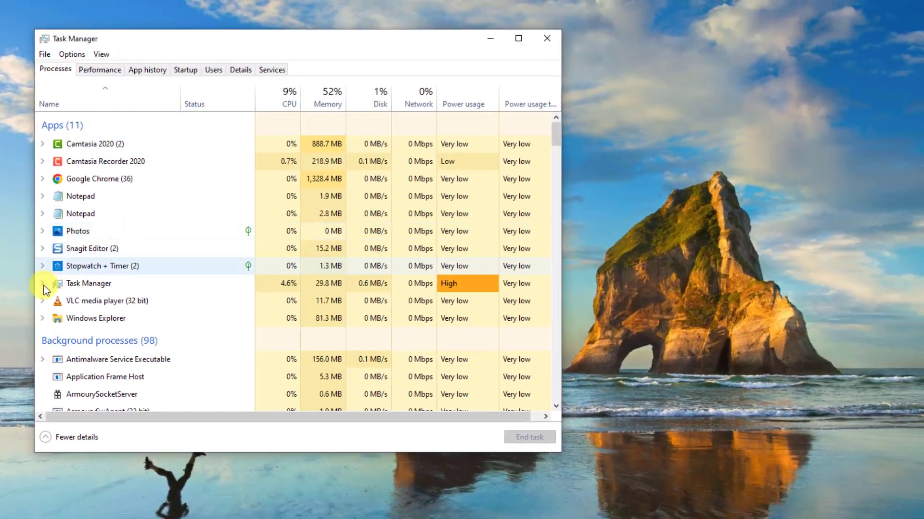
pyautogui.click(100, 179)
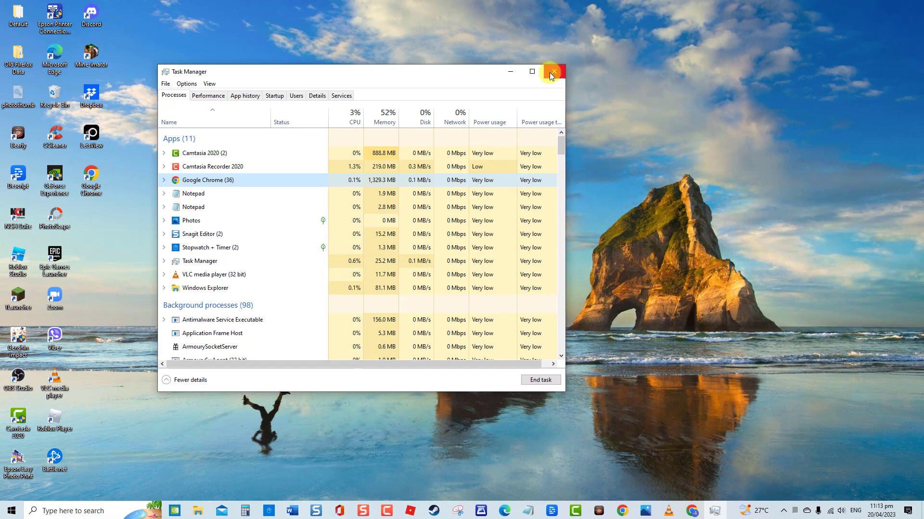
pyautogui.click(552, 71)
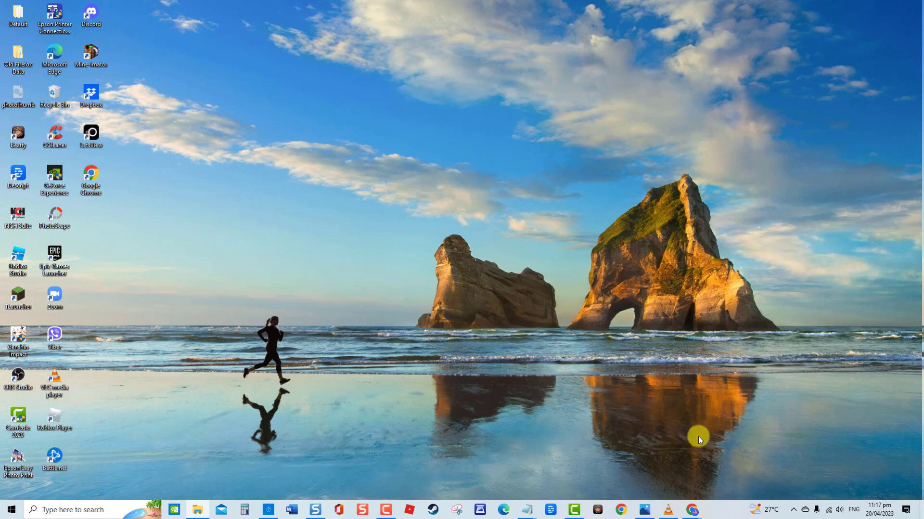
# - Visit chrome://flags to reset all experimental flags, then close Chrome
pyautogui.click(621, 509)
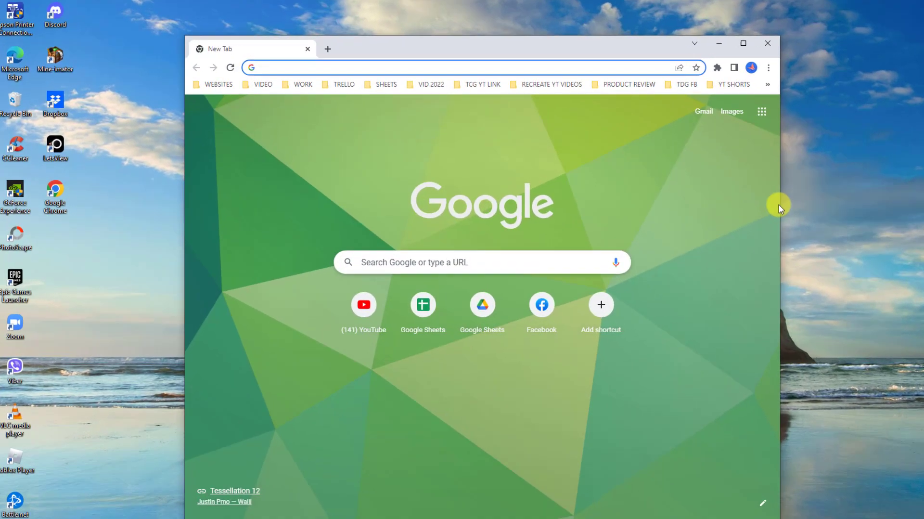
pyautogui.write('Chrome://Flags')
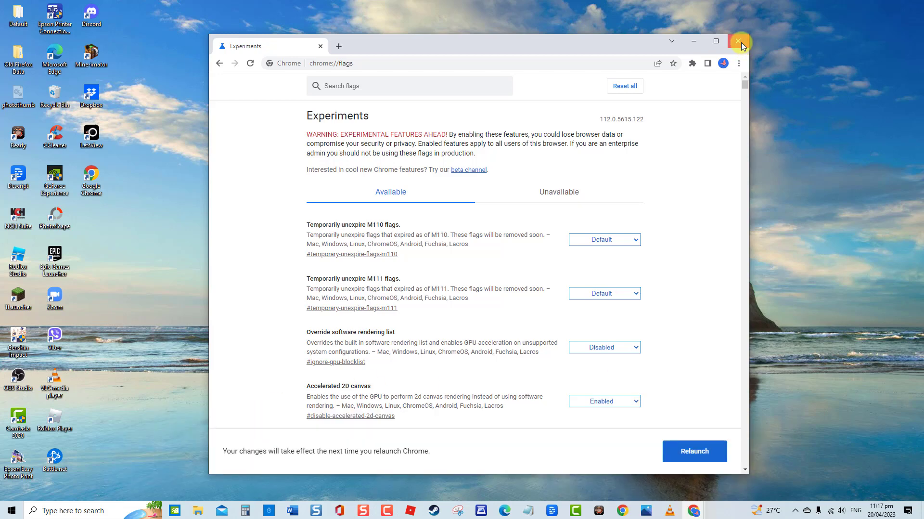
pyautogui.click(740, 42)
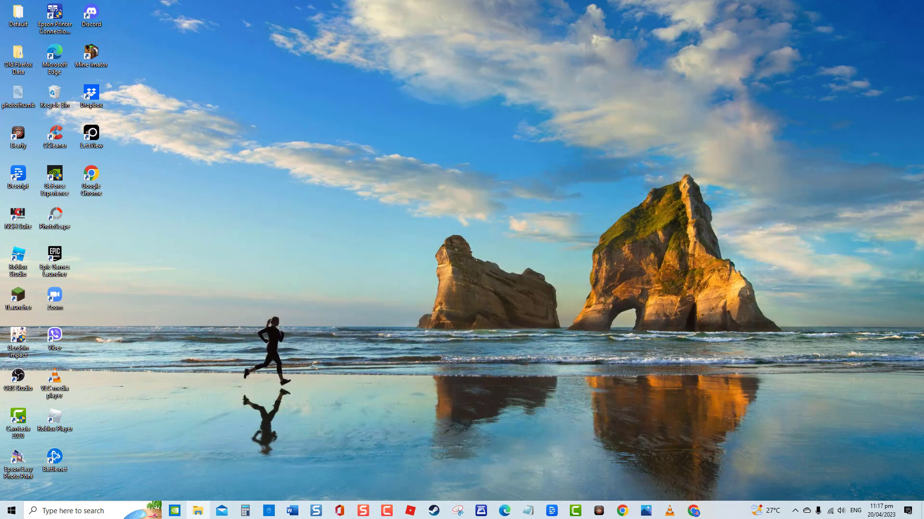
pyautogui.moveTo(741, 47)
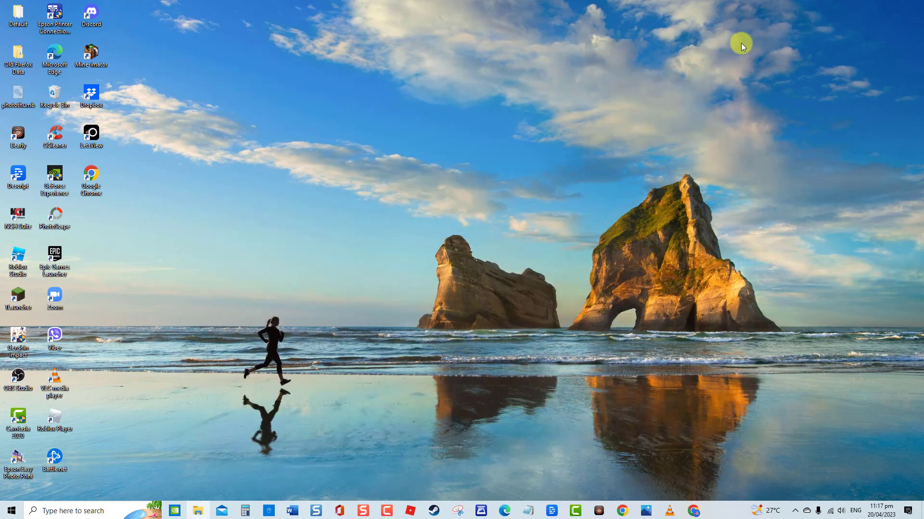